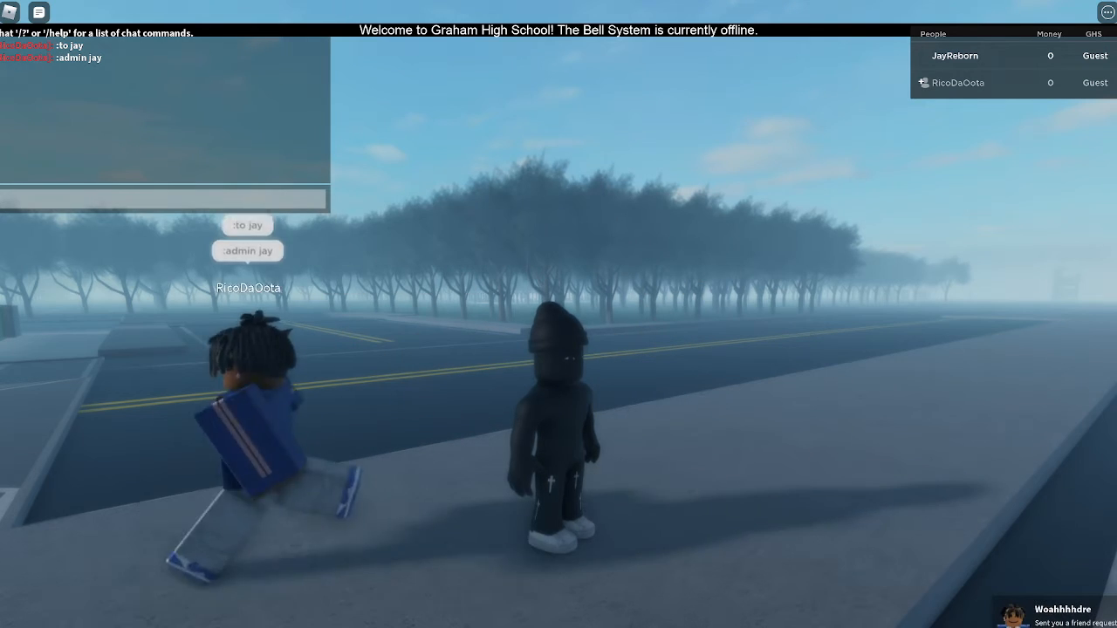
text(m doing a)
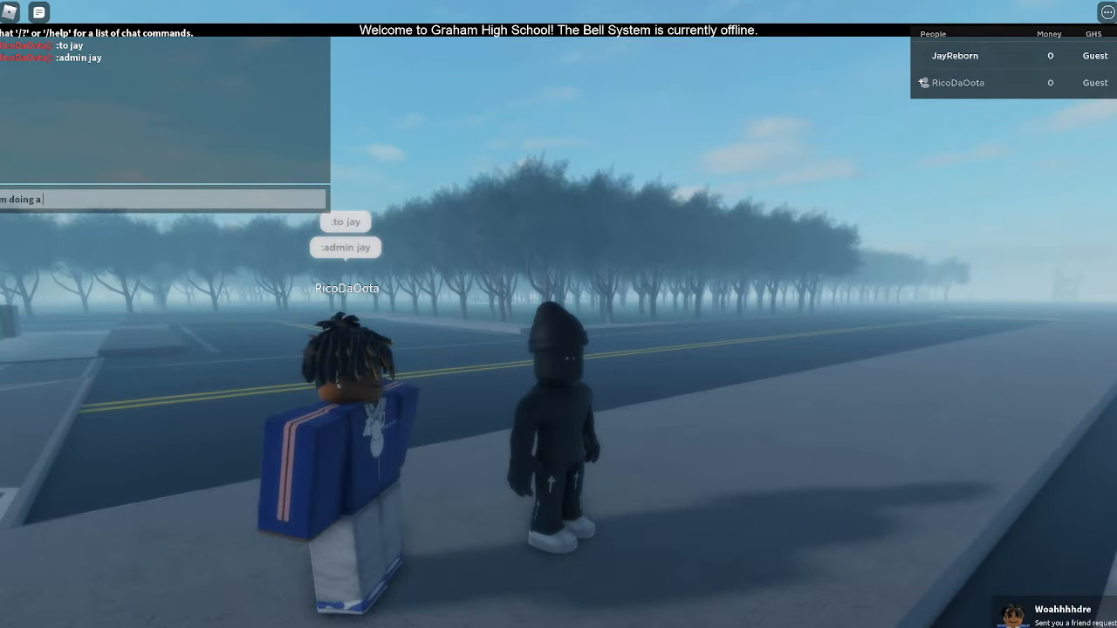
text(yt v)
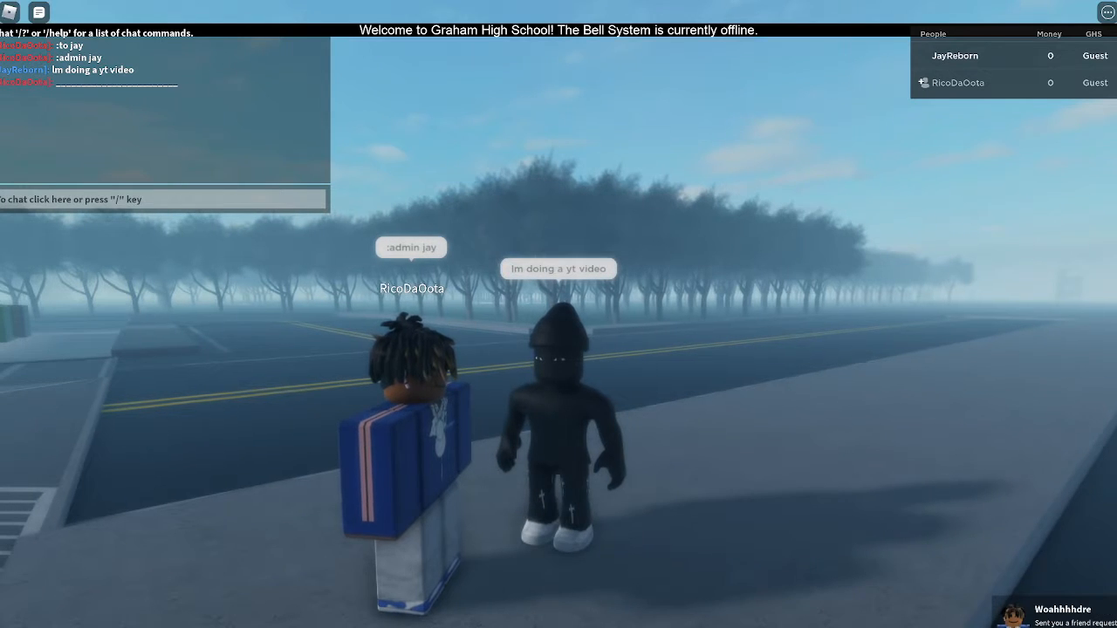
text(accept my friend request)
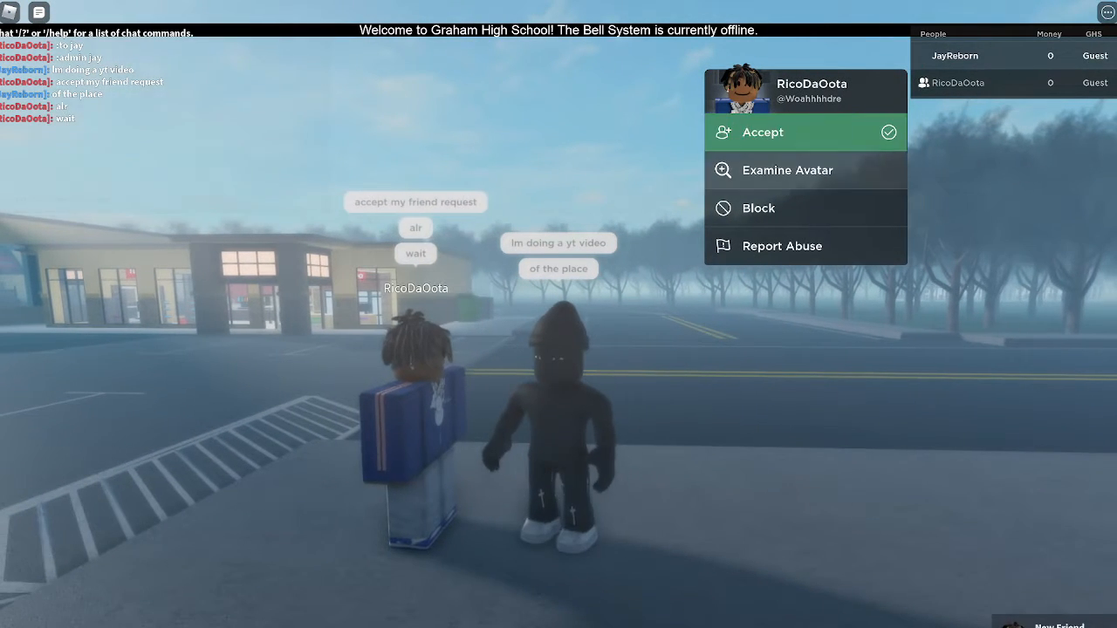
click(761, 133)
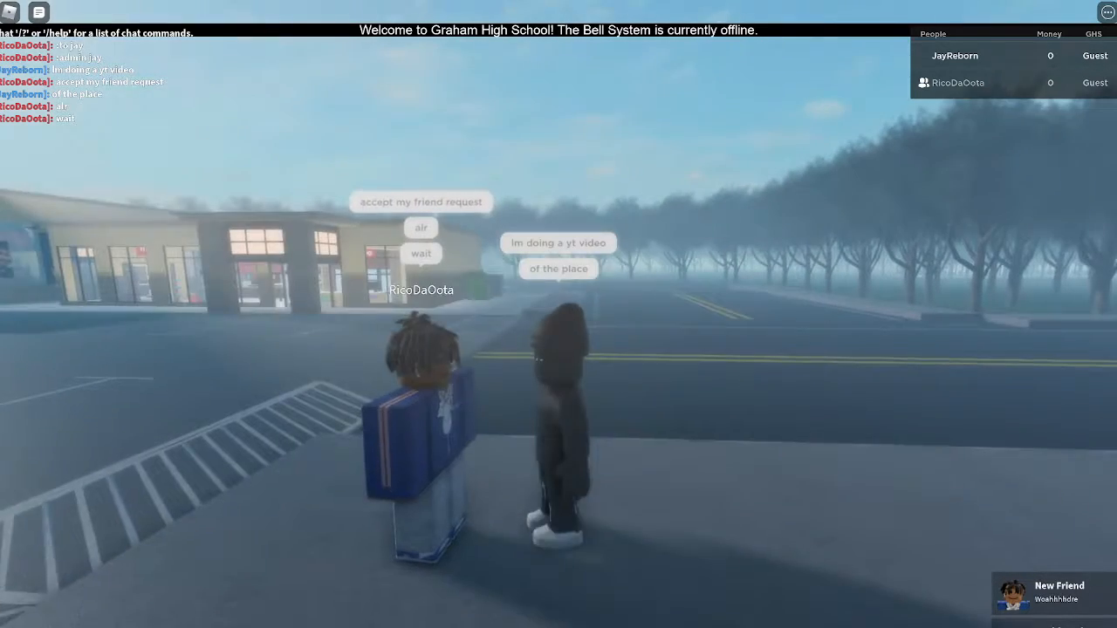